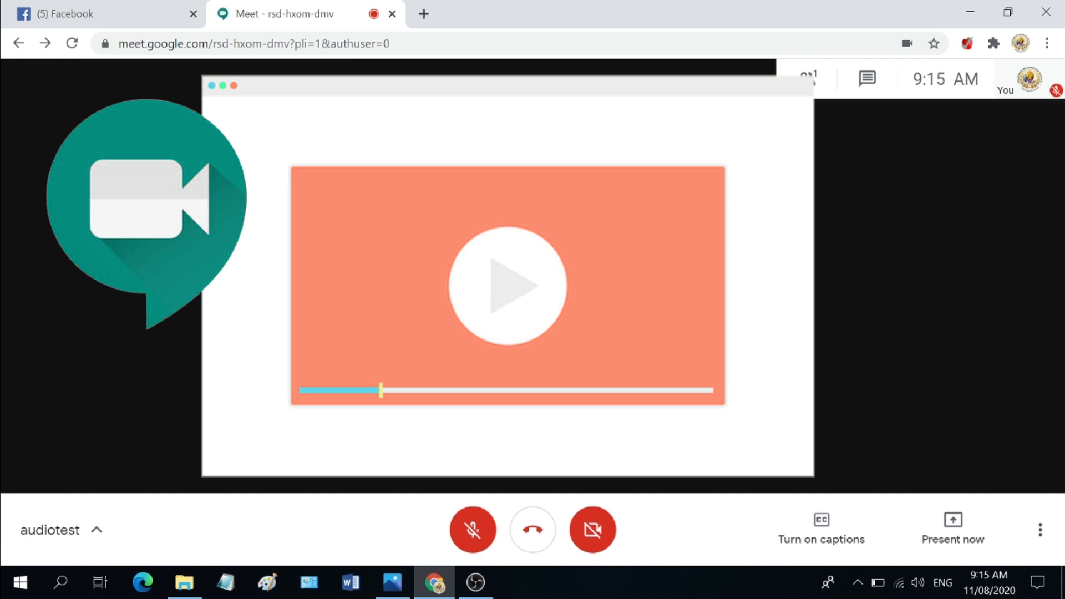
# Set the Meet microphone to Stereo Mix (Realtek High Definition Audio) in Settings
pyautogui.click(508, 285)
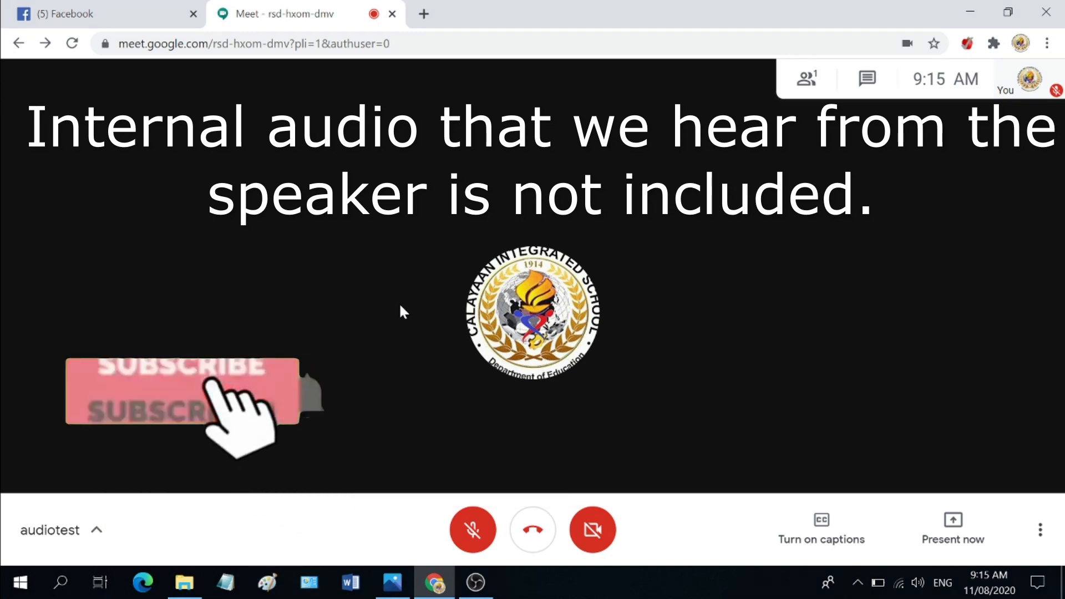
pyautogui.click(179, 390)
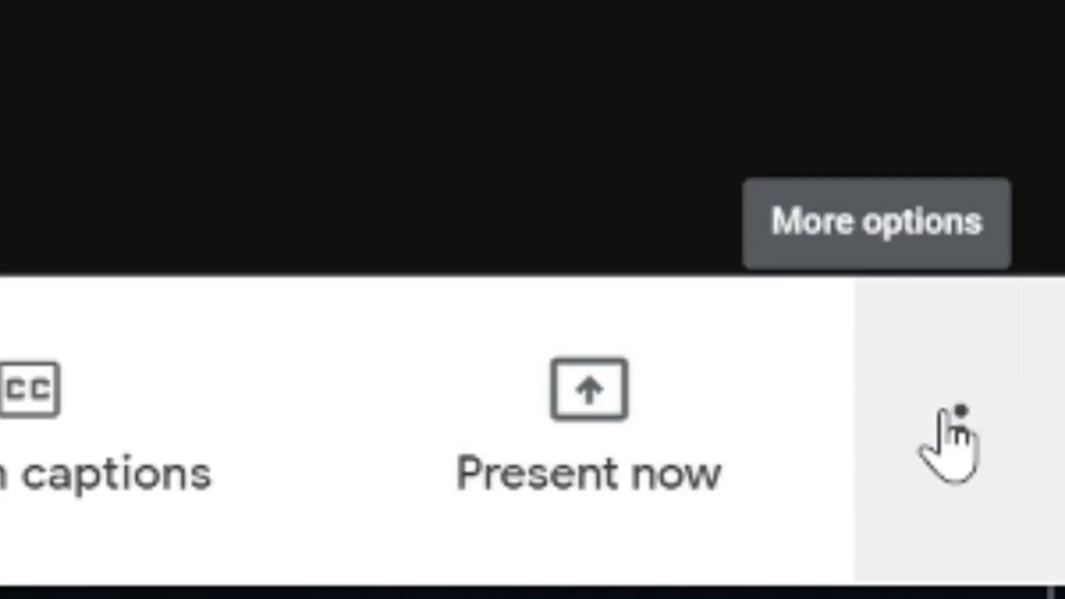
pyautogui.click(1038, 529)
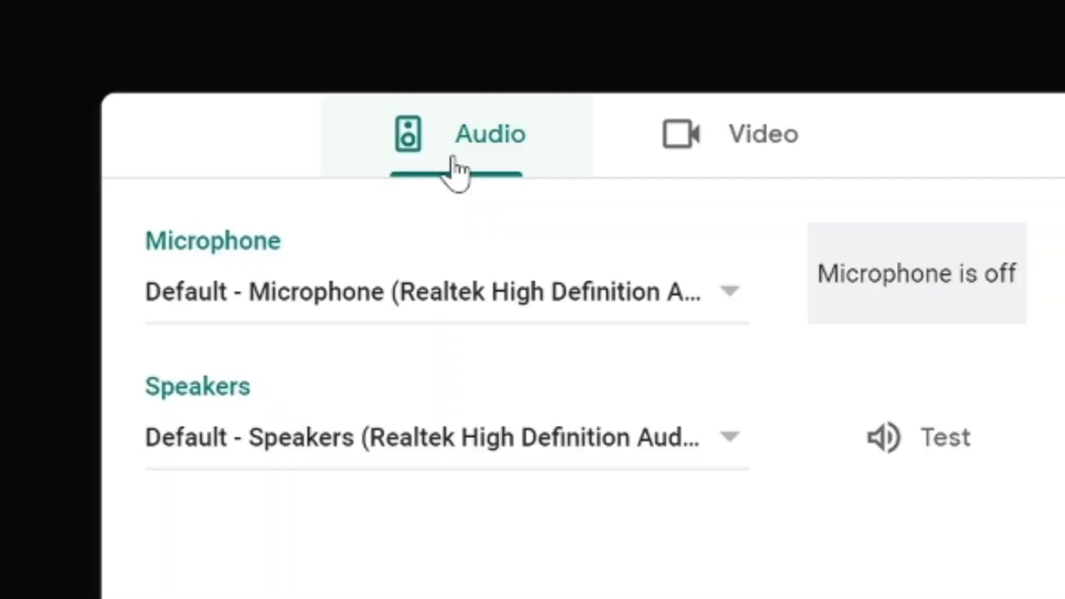
pyautogui.moveTo(482, 142)
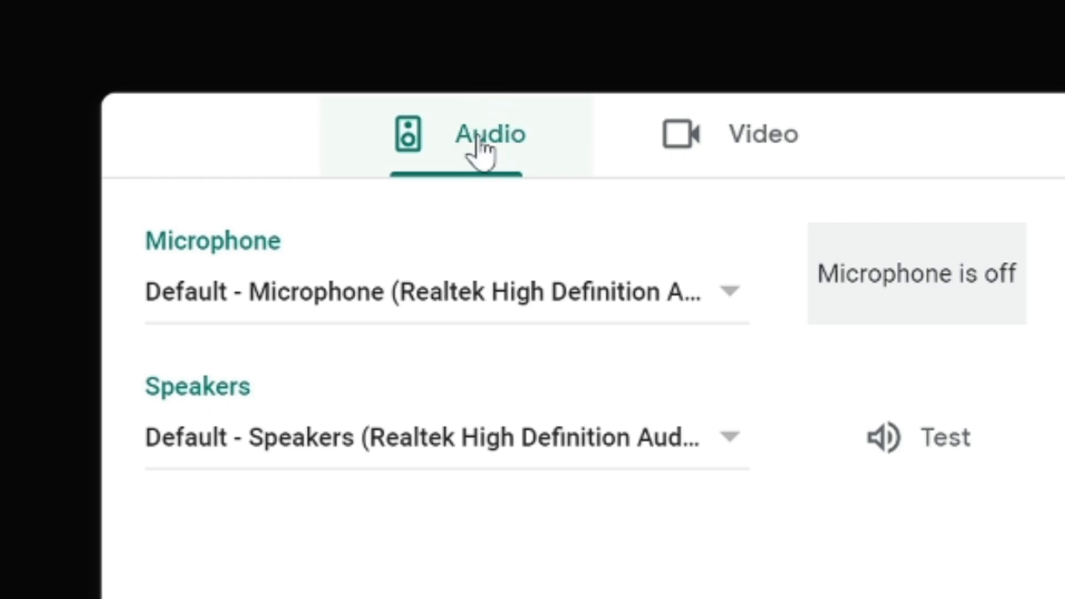
pyautogui.moveTo(512, 291)
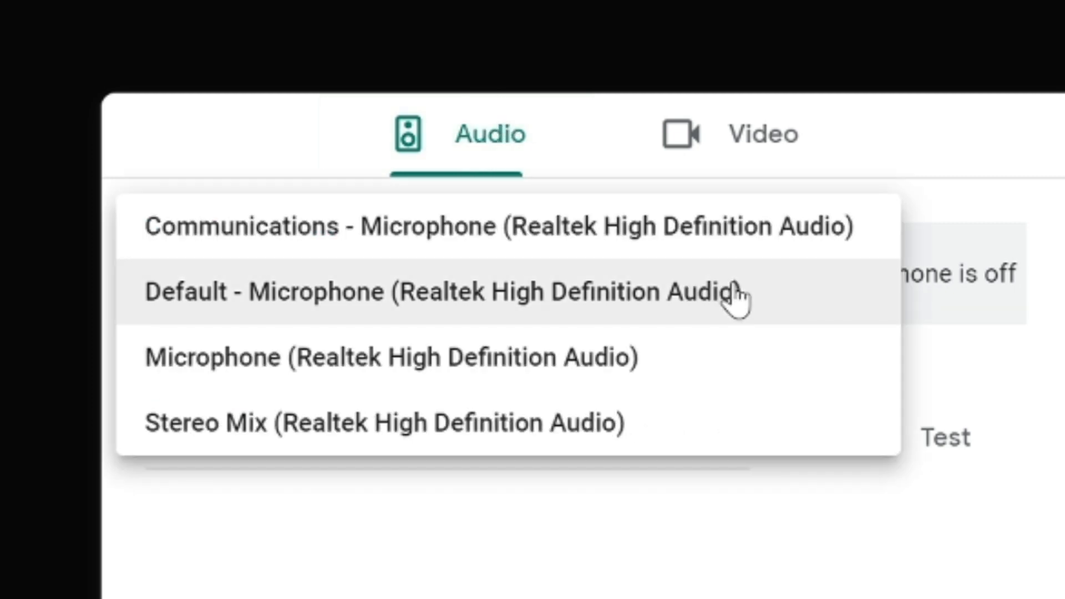
pyautogui.moveTo(533, 425)
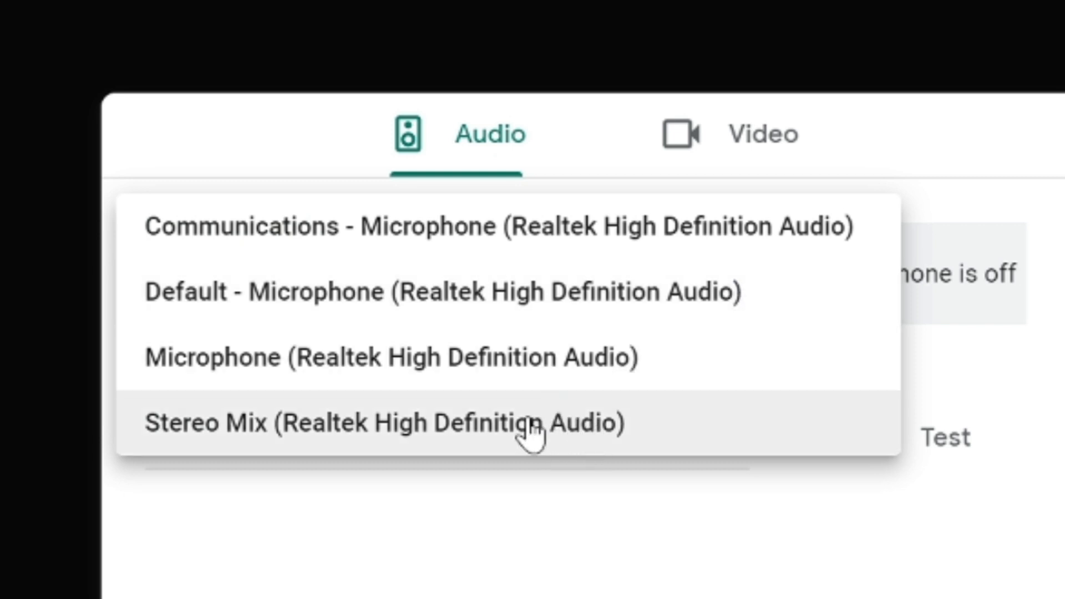
pyautogui.click(384, 422)
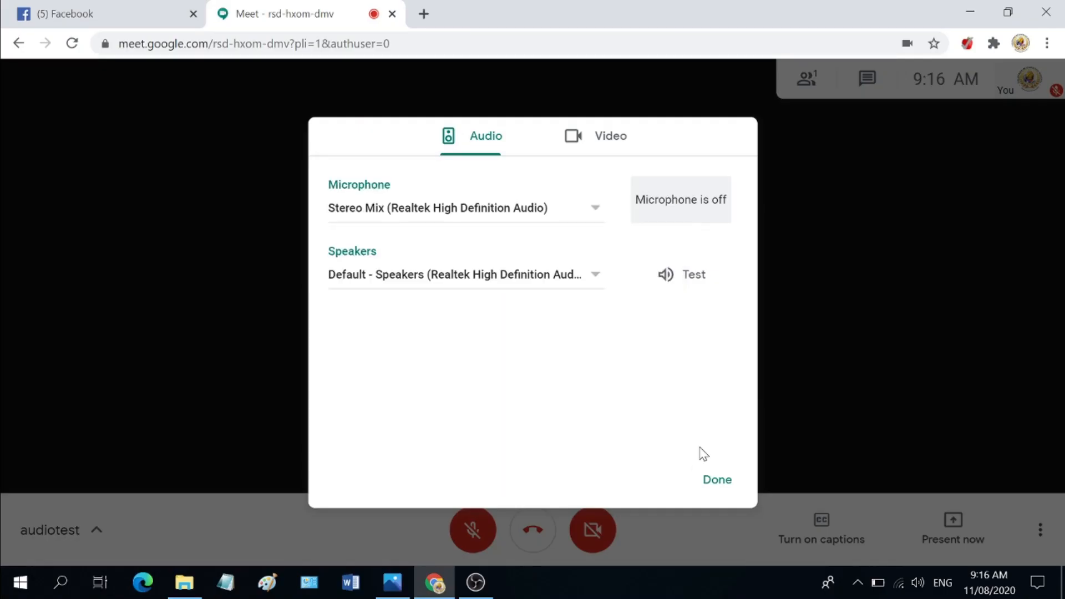
pyautogui.click(717, 479)
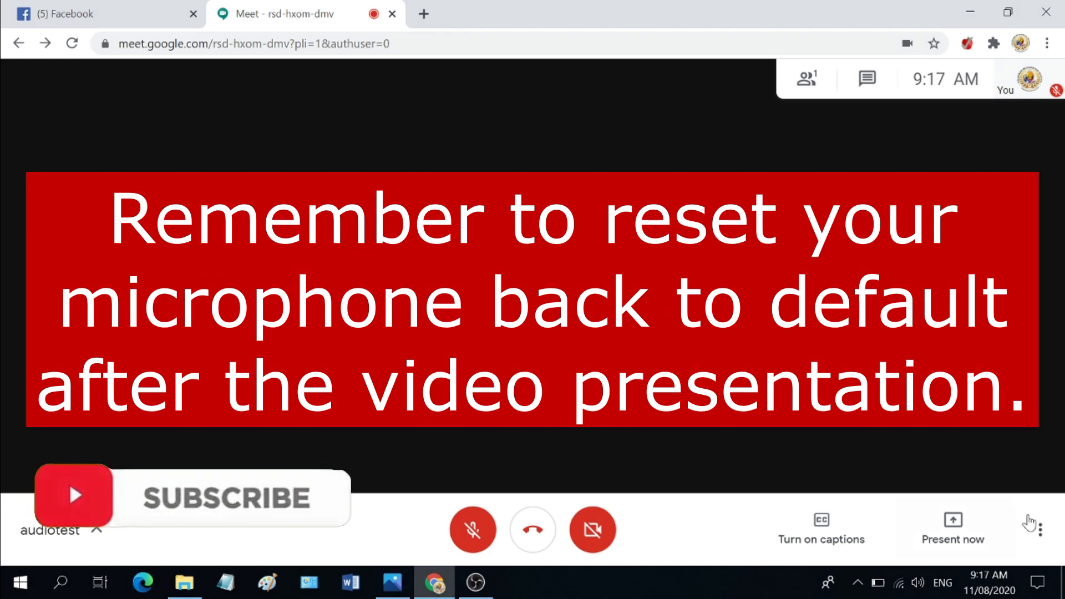
# Switch the Meet microphone back to Default - Microphone and close Settings
pyautogui.click(1040, 529)
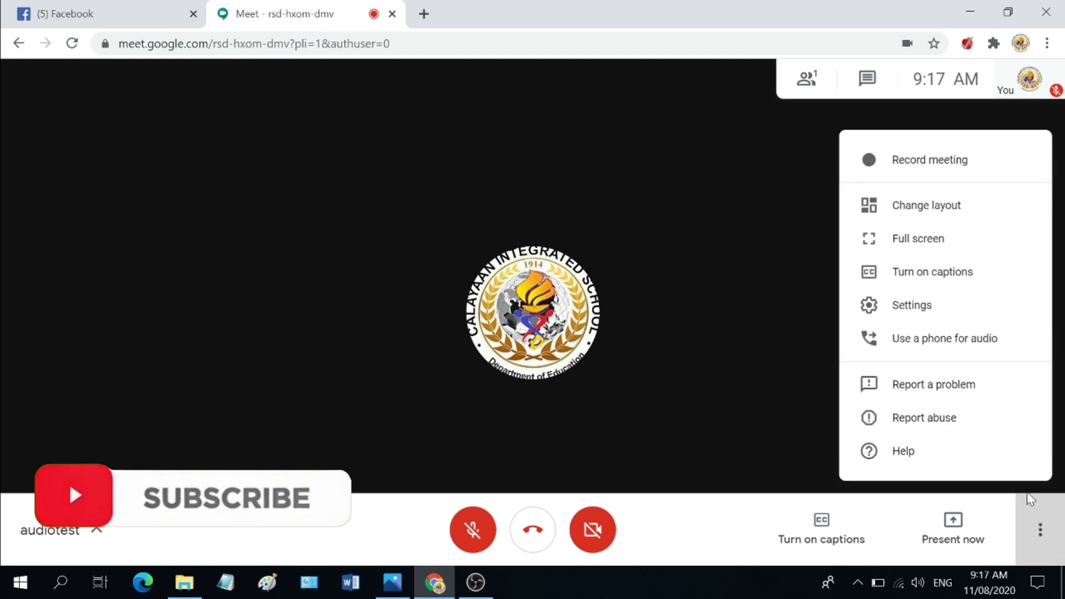
pyautogui.click(911, 305)
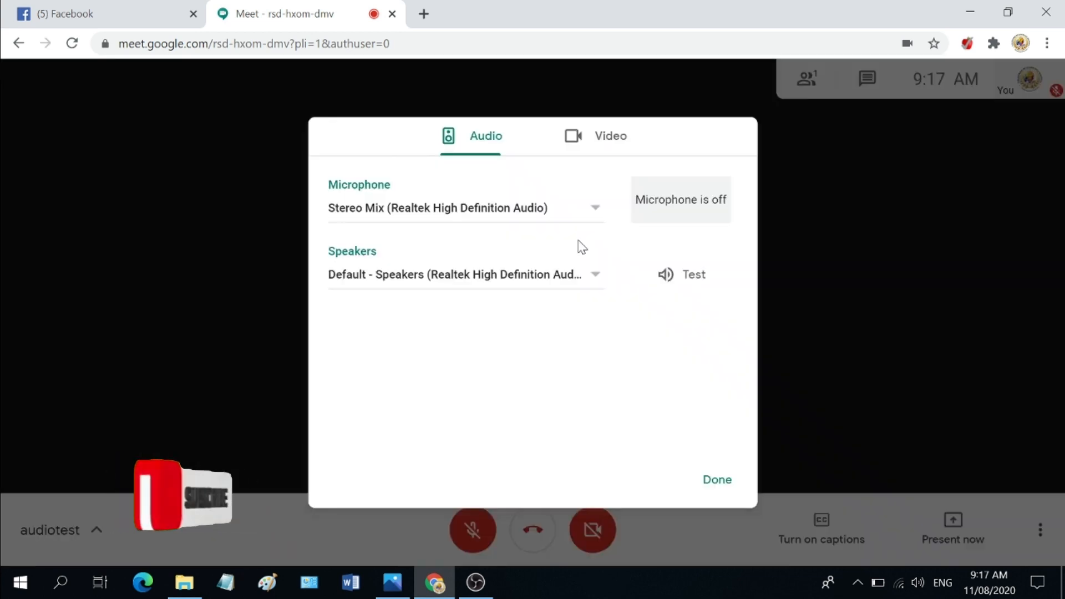
pyautogui.click(596, 208)
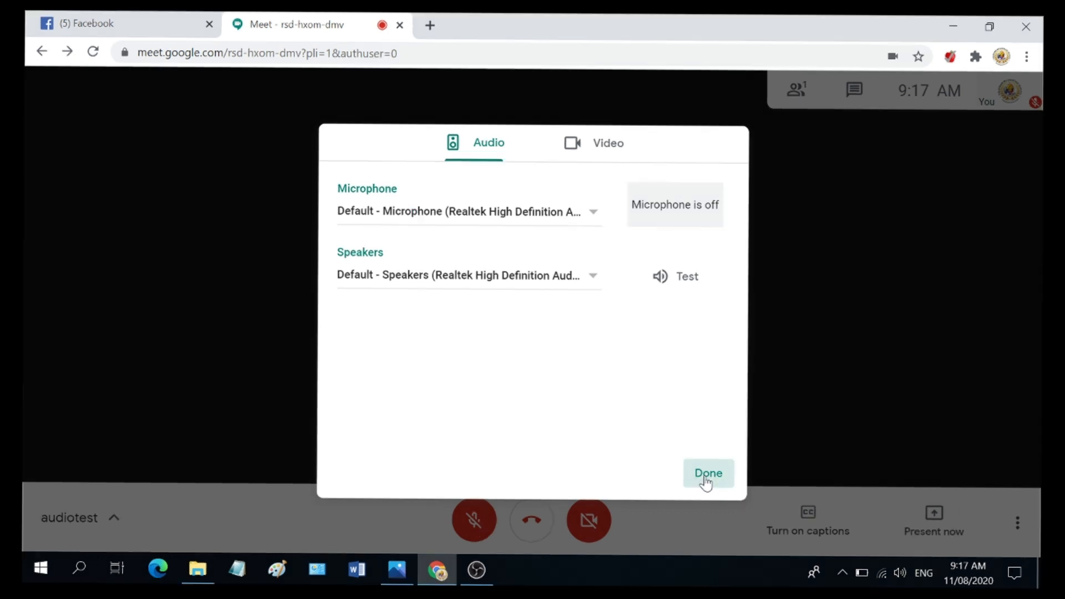
pyautogui.click(708, 472)
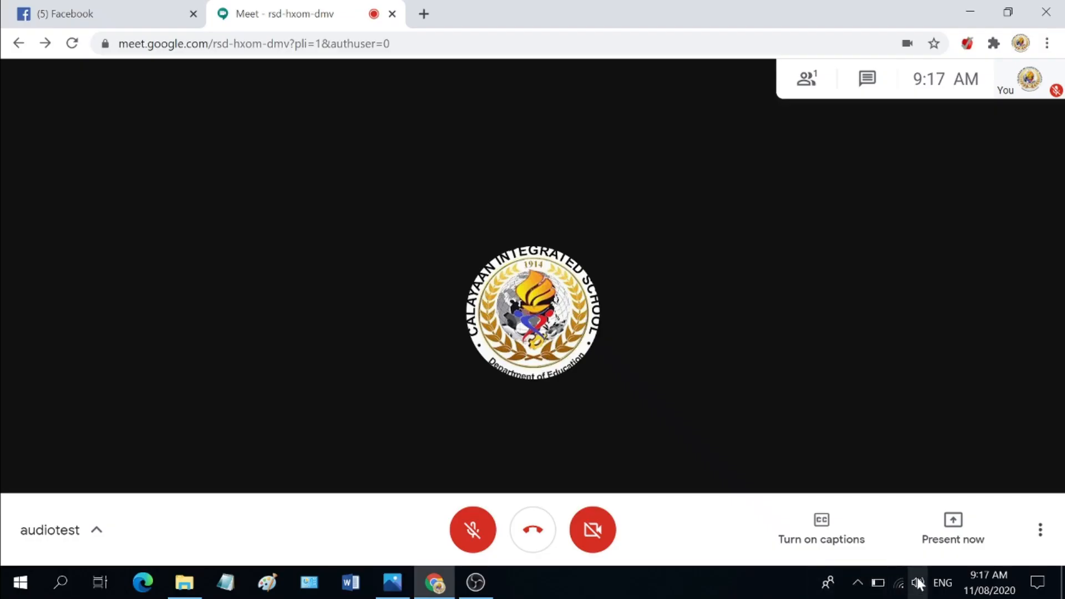
pyautogui.moveTo(916, 582)
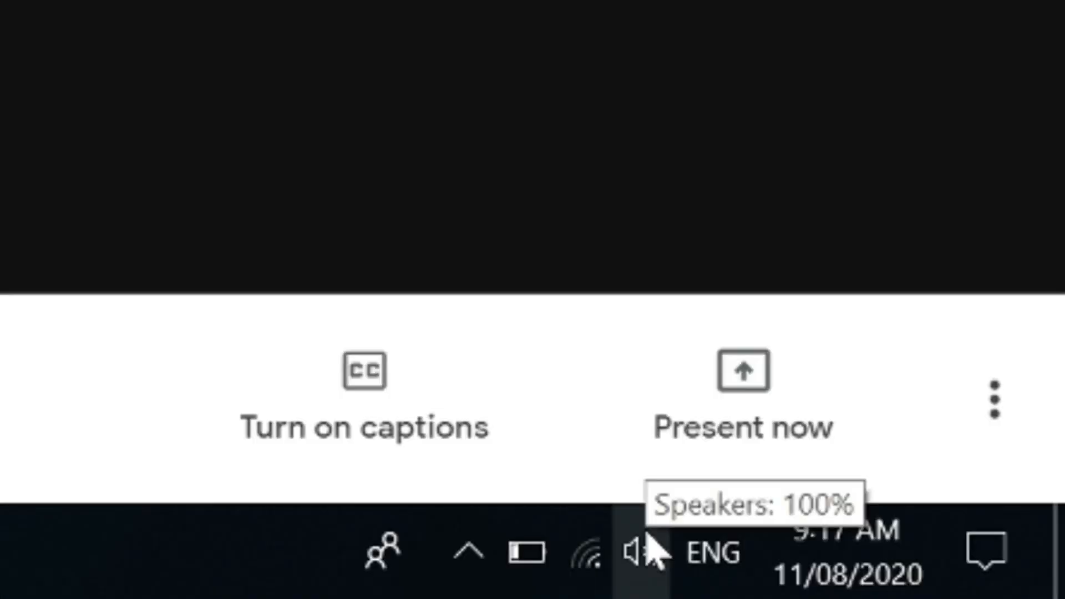
# Open the Windows Sound control panel from the taskbar speaker icon
pyautogui.rightClick(635, 552)
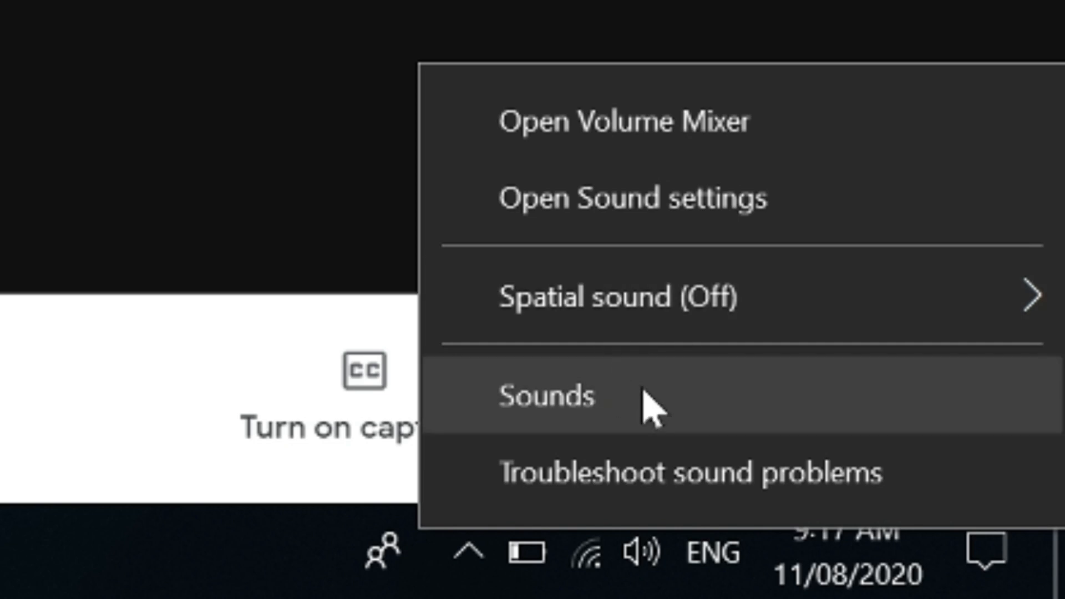
pyautogui.click(550, 396)
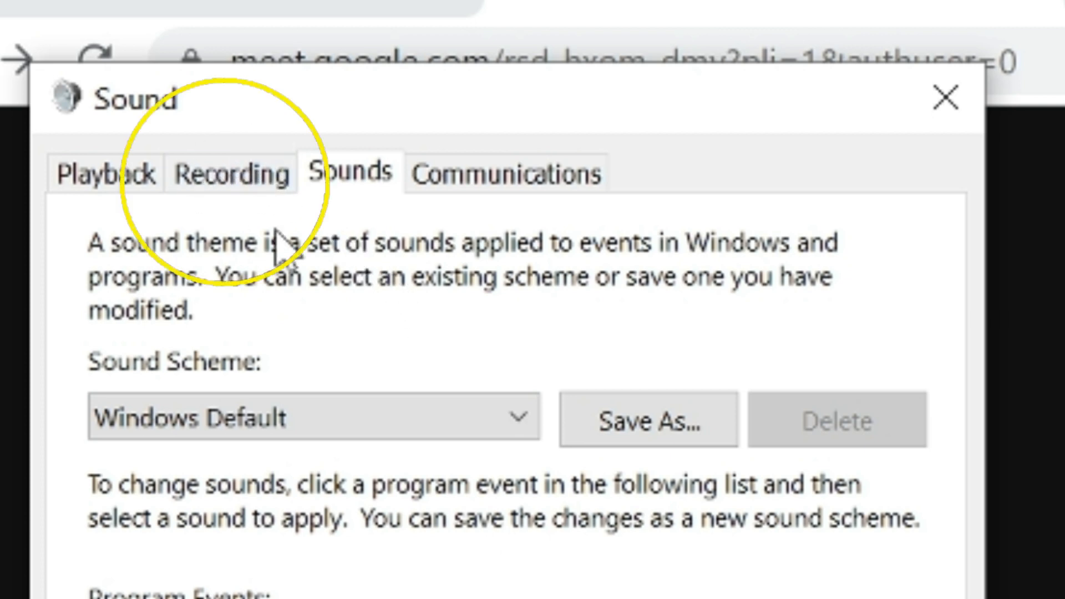
pyautogui.moveTo(234, 163)
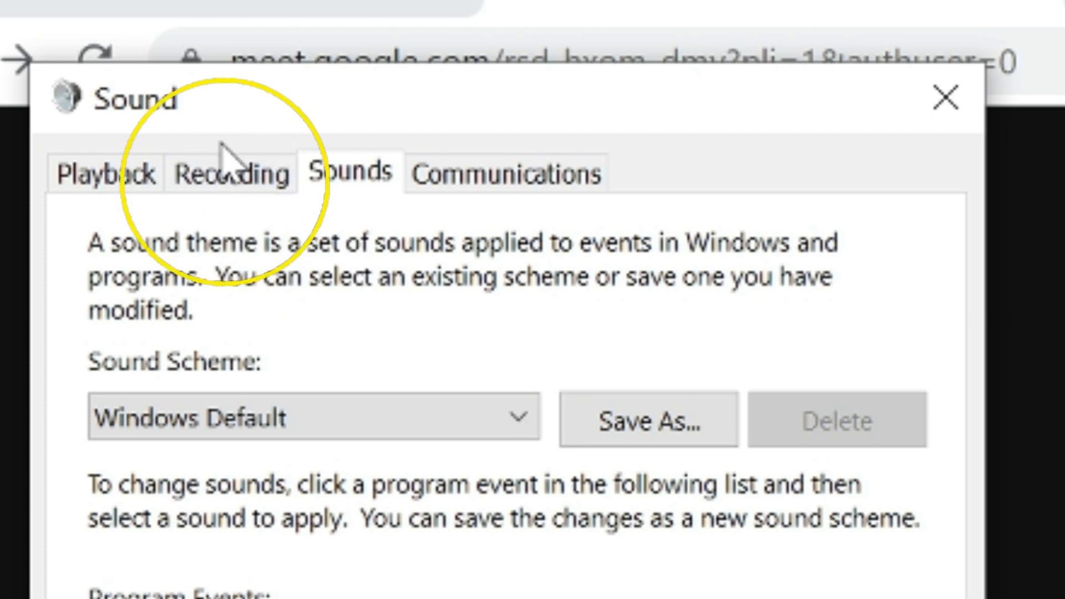
# Confirm Stereo Mix is enabled under Recording devices, then close the Sound panel with OK
pyautogui.click(118, 82)
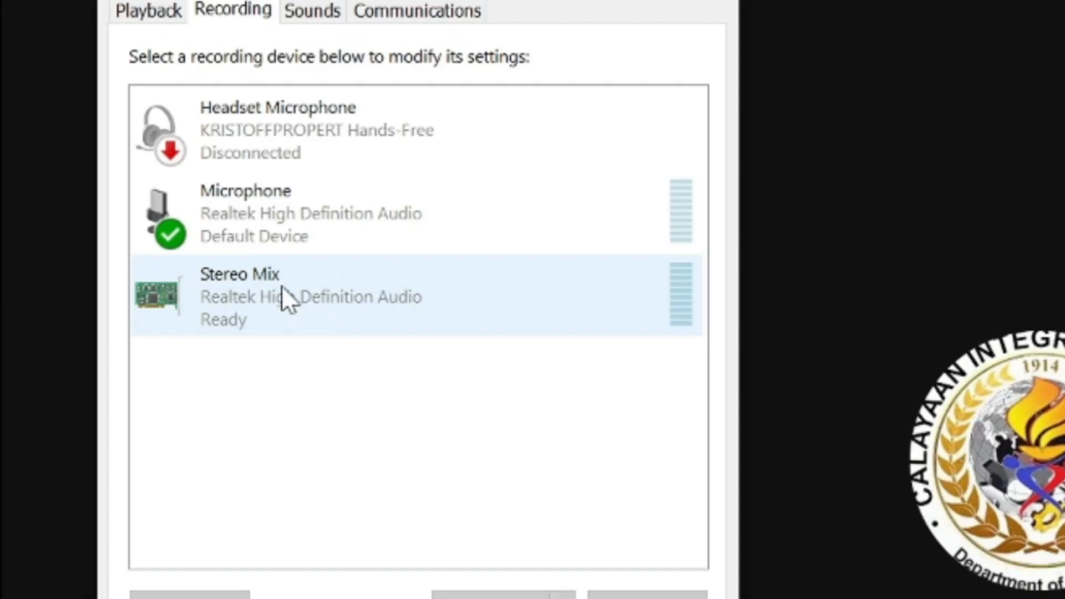
pyautogui.rightClick(285, 297)
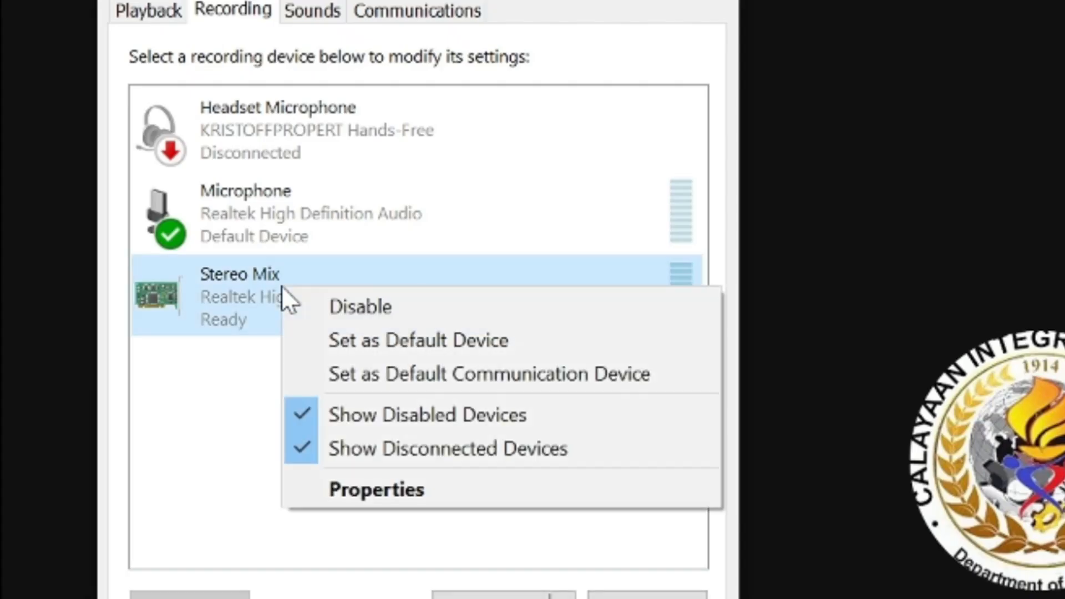
pyautogui.moveTo(404, 292)
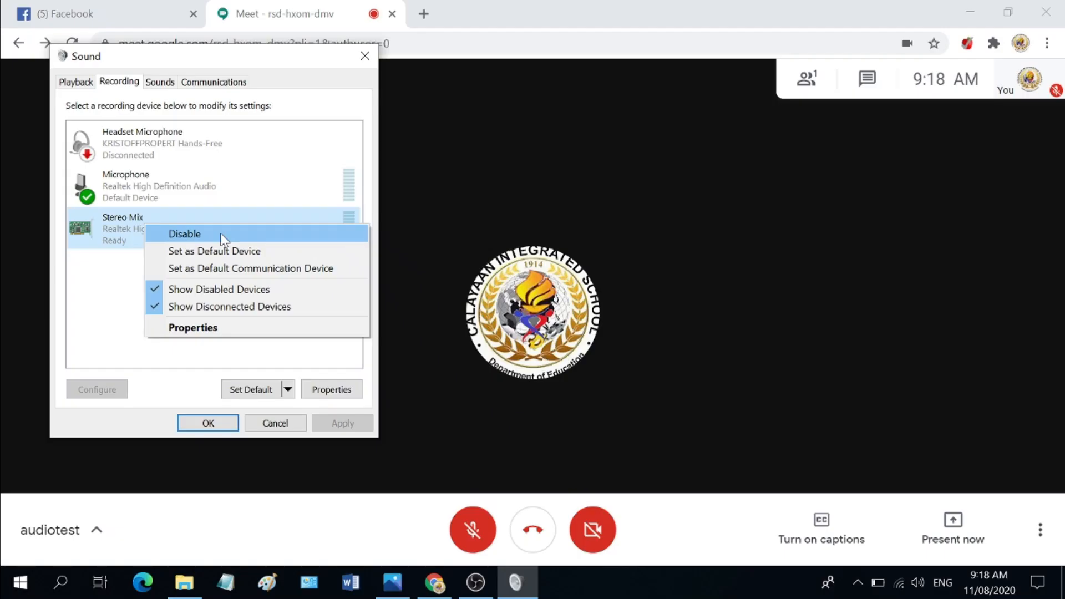
pyautogui.click(204, 228)
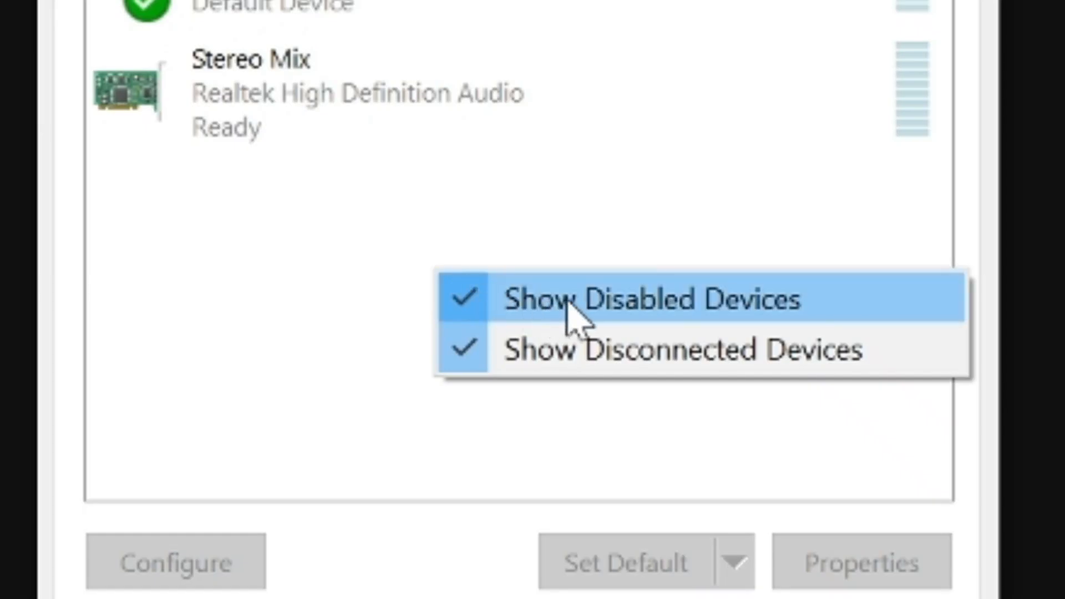
pyautogui.moveTo(672, 245)
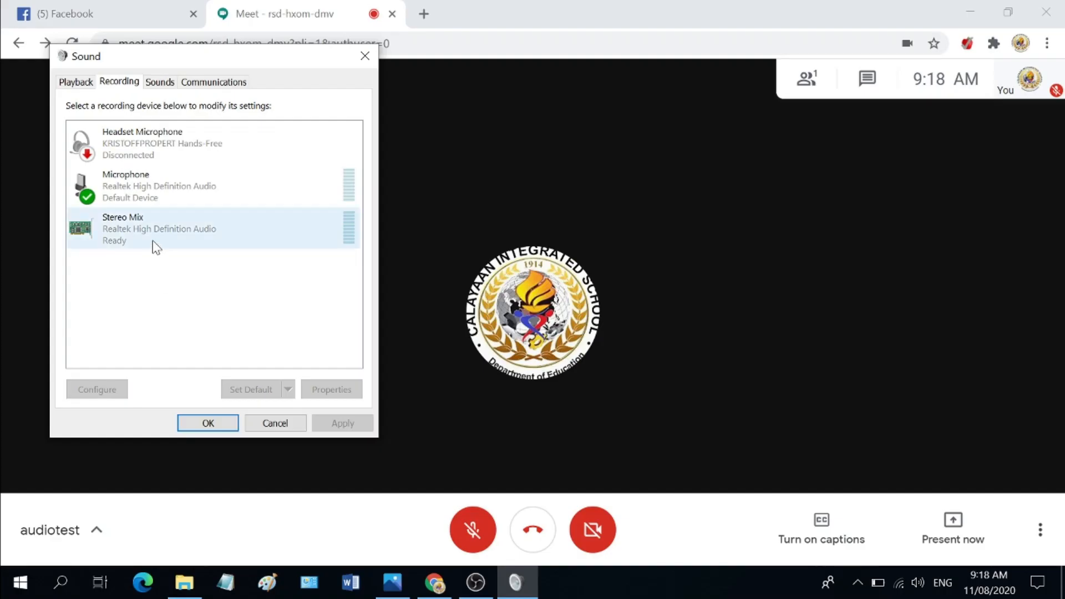
pyautogui.moveTo(169, 235)
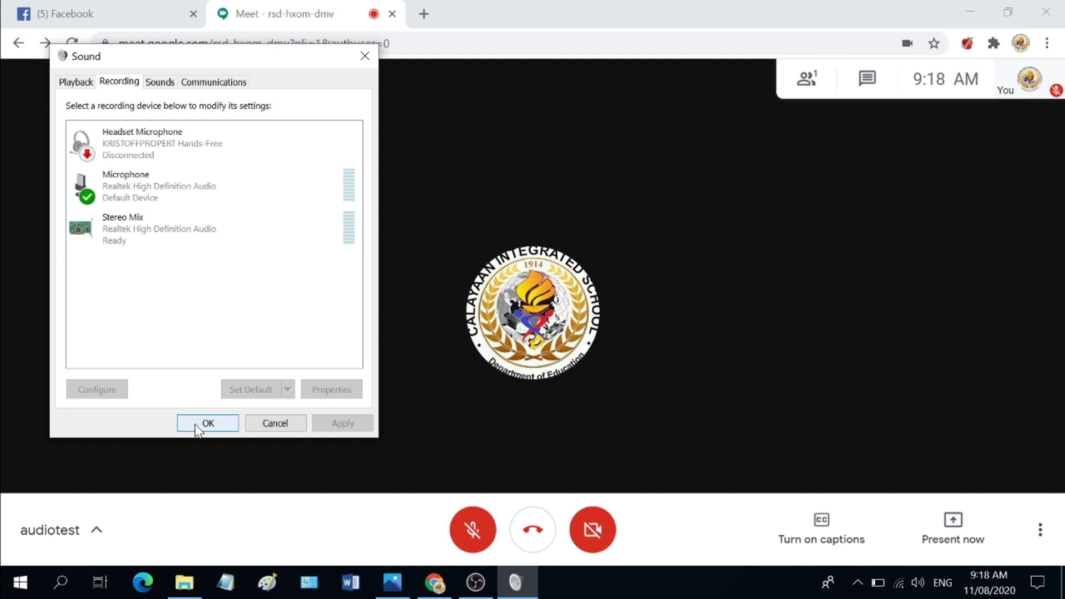
pyautogui.click(207, 422)
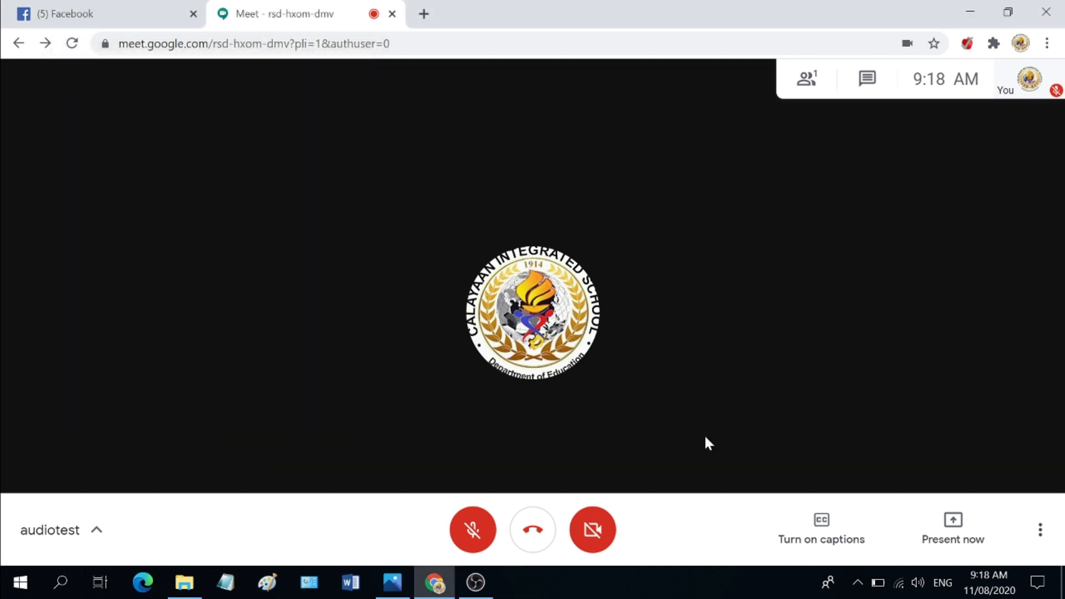
pyautogui.moveTo(983, 497)
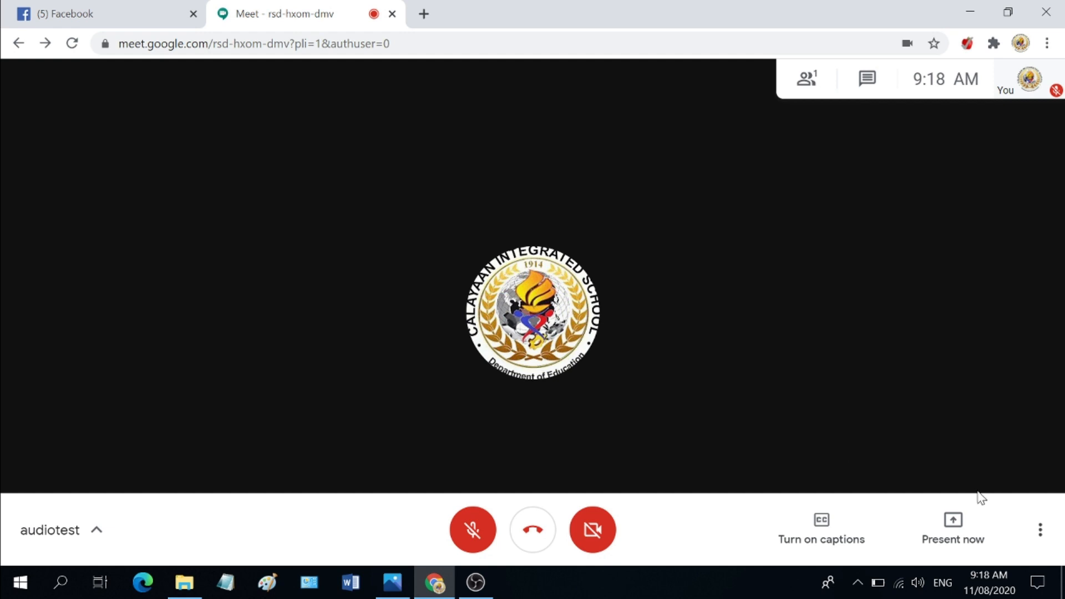
pyautogui.moveTo(1013, 459)
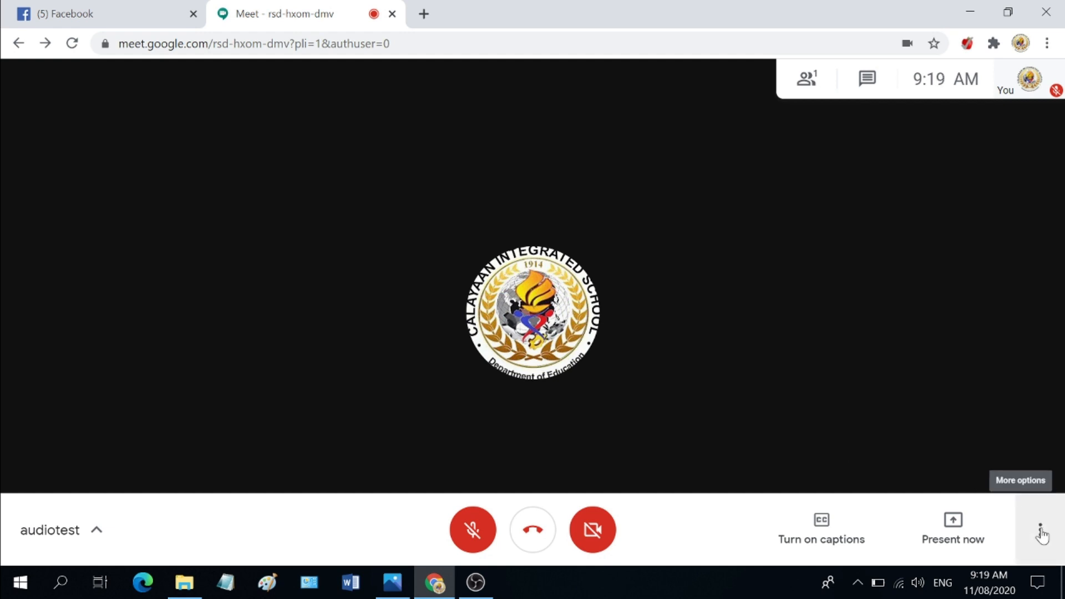
# Set the Meet microphone to Stereo Mix again and close the audio settings
pyautogui.click(1040, 530)
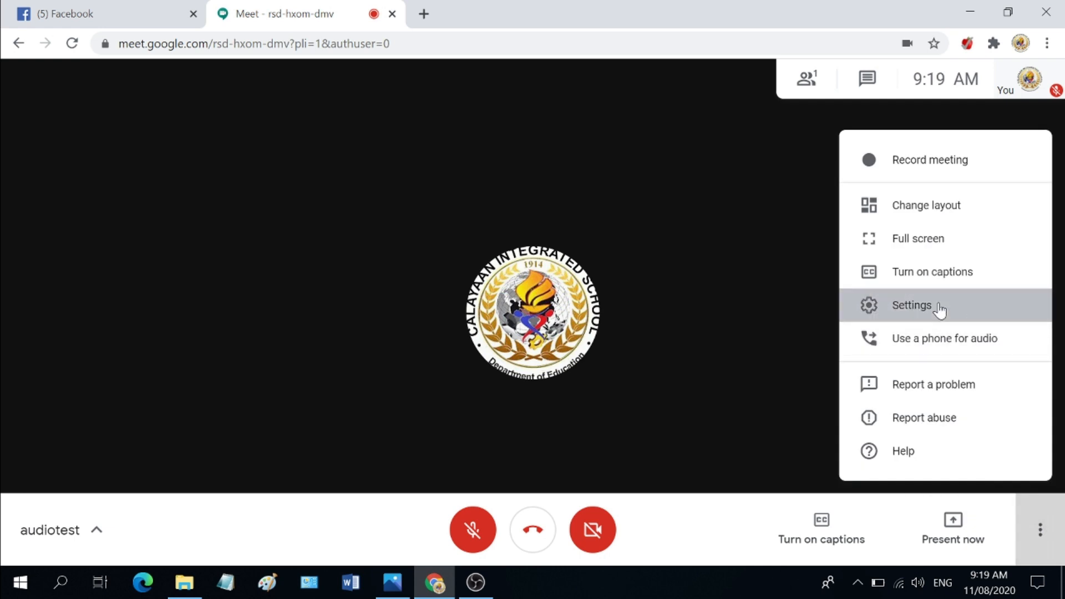
pyautogui.click(911, 305)
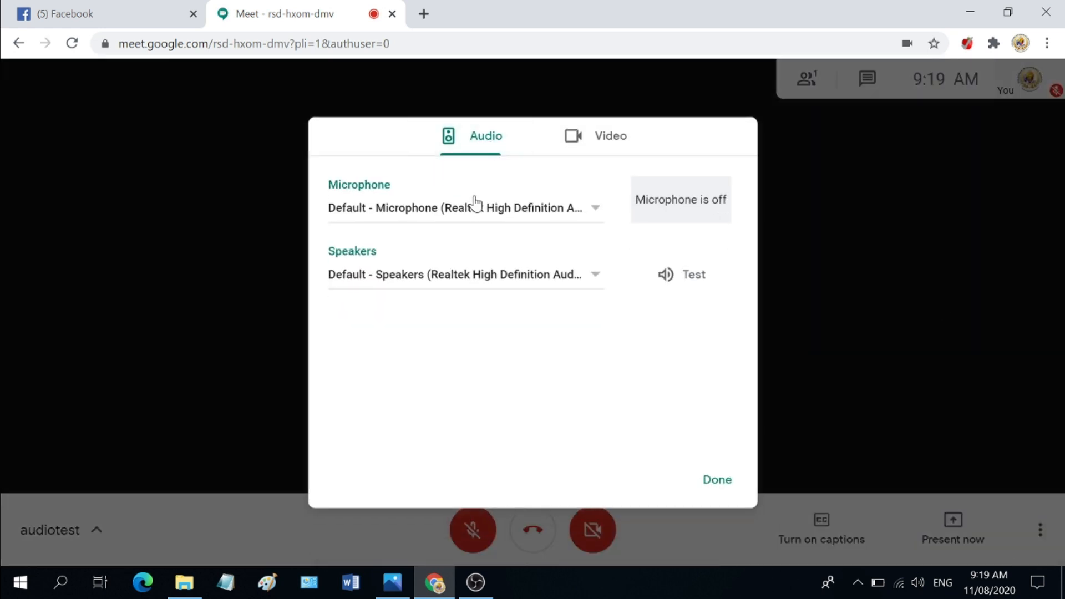
pyautogui.click(465, 208)
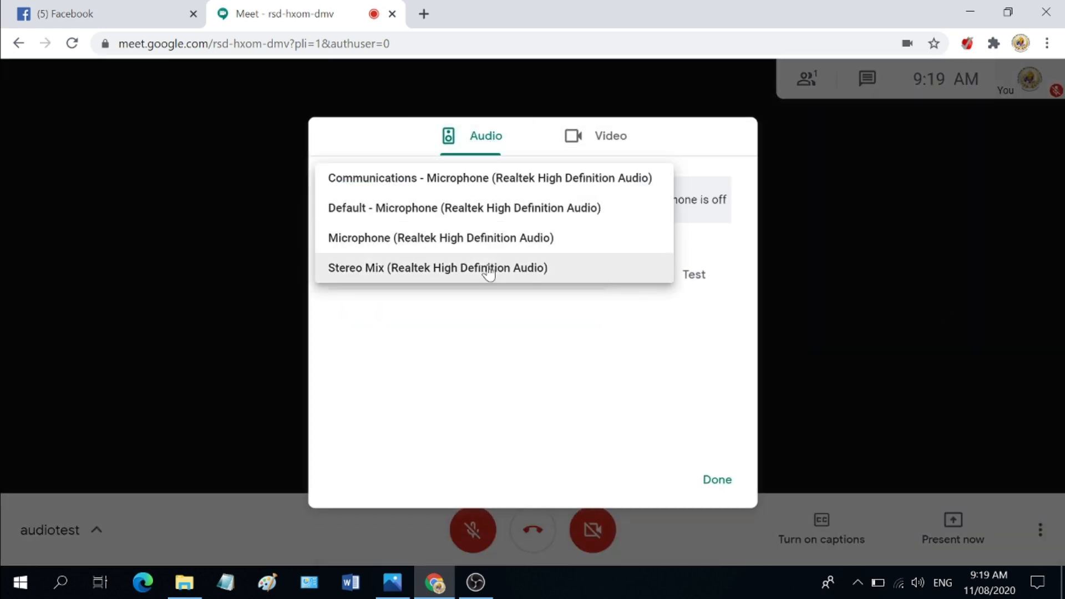
pyautogui.click(437, 267)
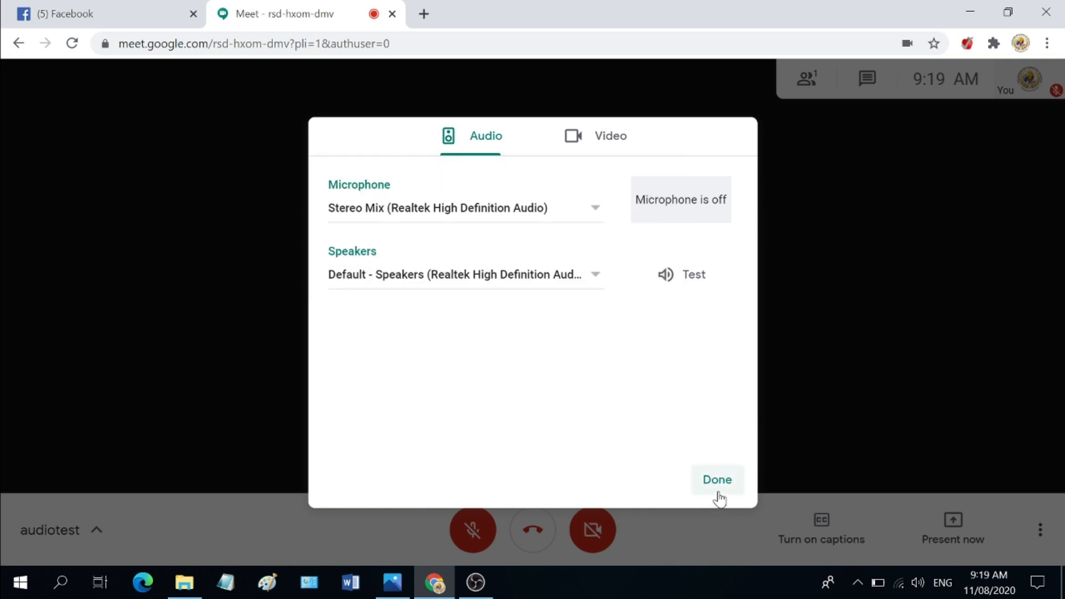
pyautogui.click(717, 479)
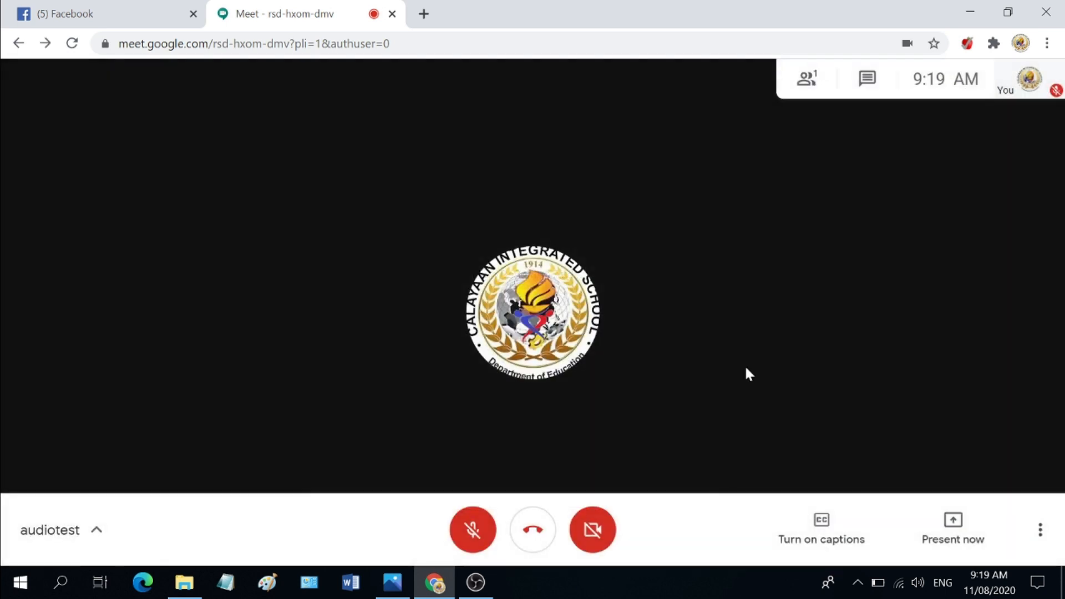